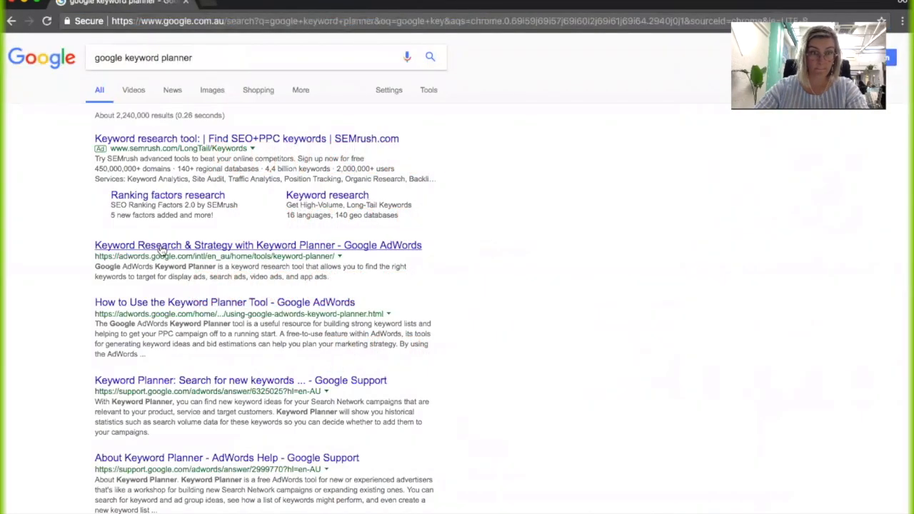
# Open the 'Keyword Research & Strategy with Keyword Planner' result and start using Keyword Planner
pyautogui.click(258, 244)
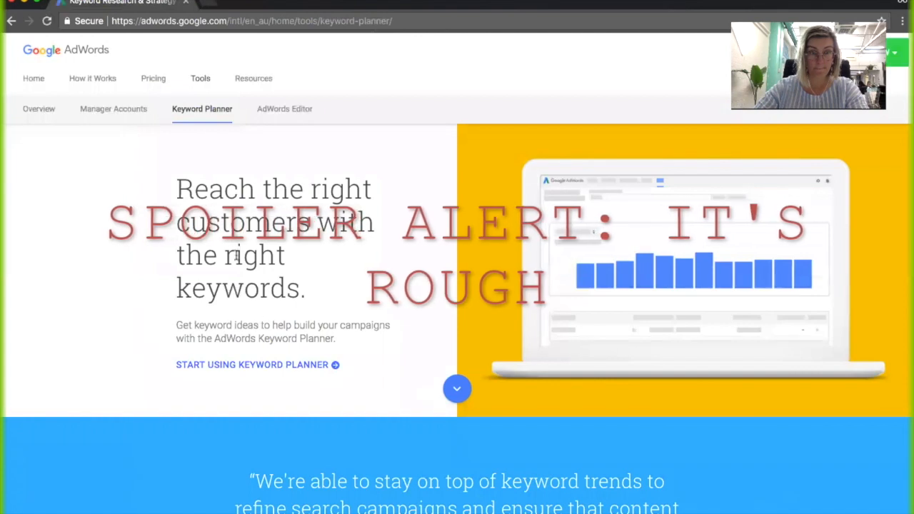
pyautogui.click(251, 364)
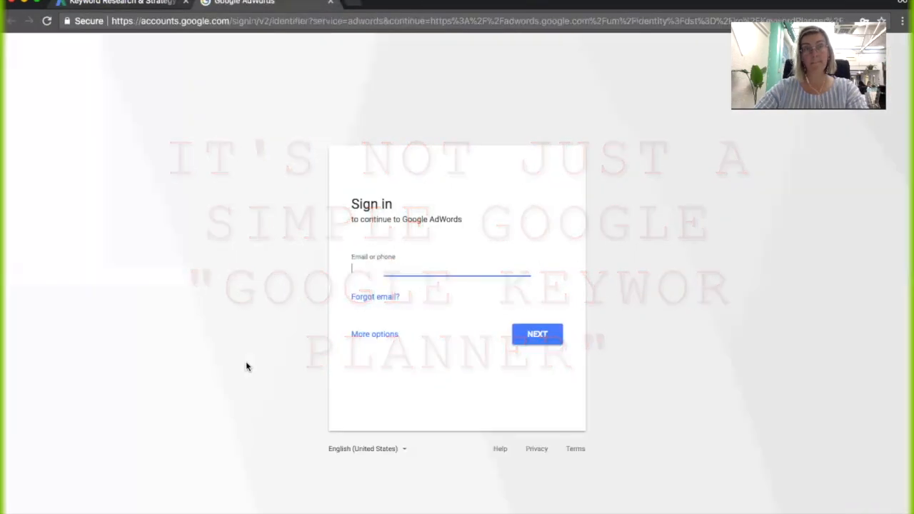
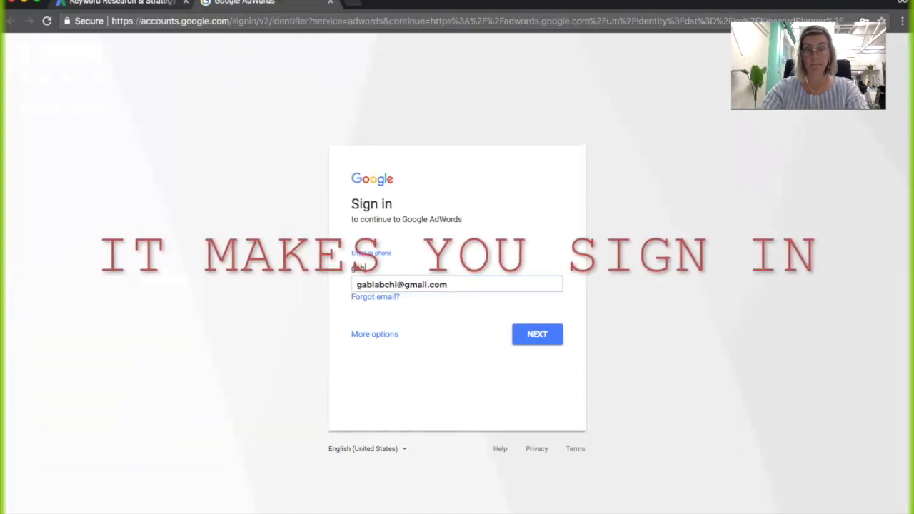
pyautogui.click(537, 334)
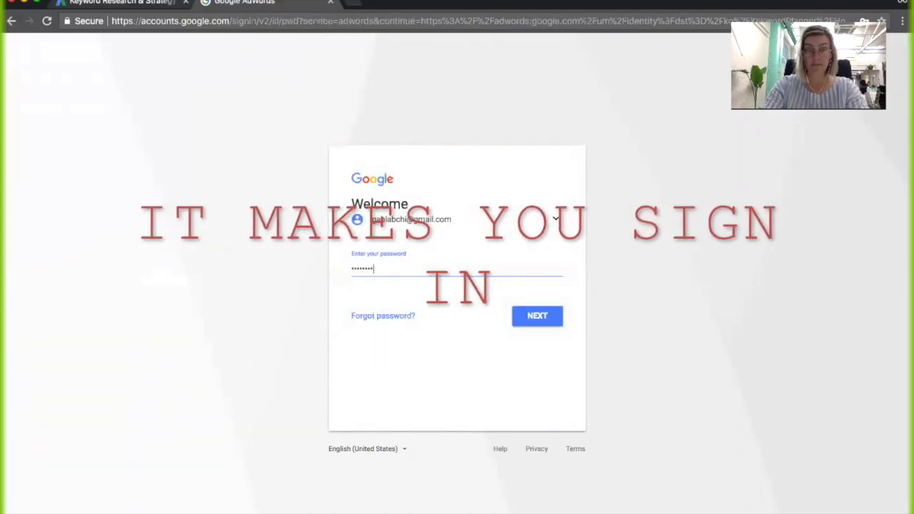
pyautogui.click(537, 316)
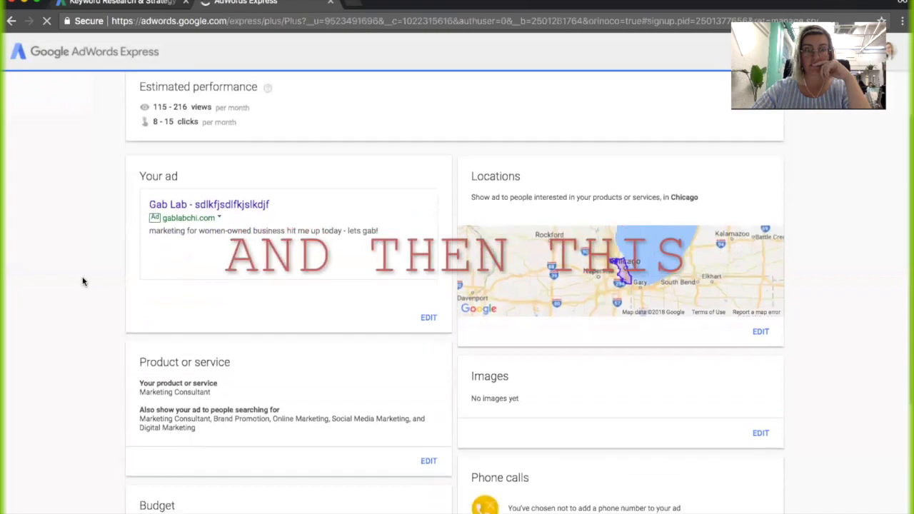
# Continue past the ad settings review to Confirm payment info
pyautogui.scroll(-3)
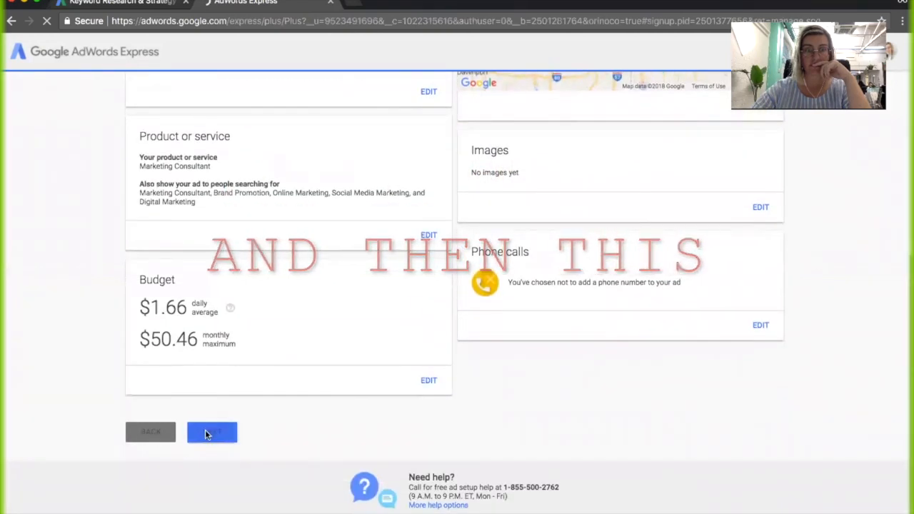
pyautogui.click(212, 432)
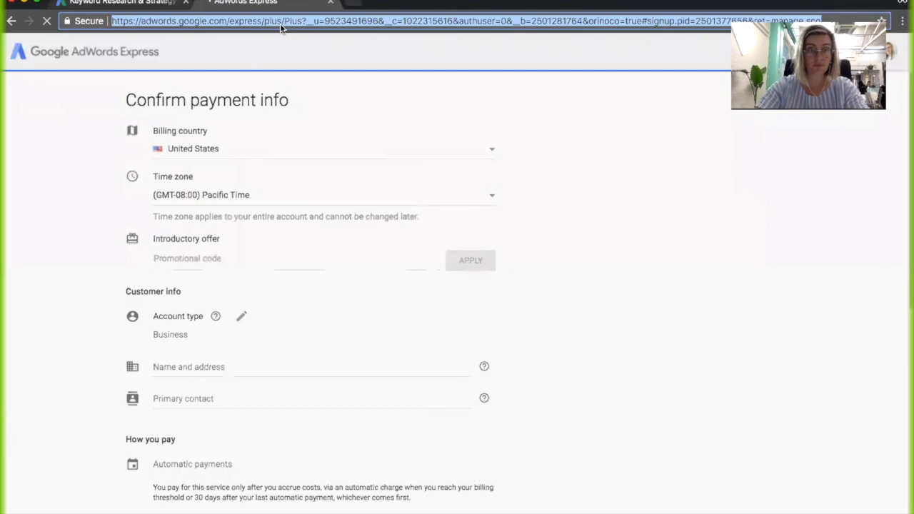
pyautogui.scroll(-3)
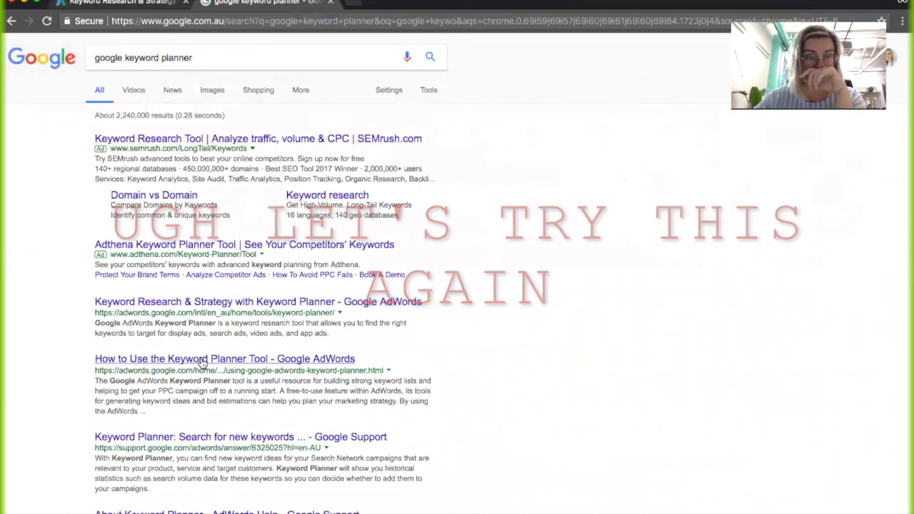
# Open the 'How to Use the Keyword Planner Tool - Google AdWords' result
pyautogui.click(224, 359)
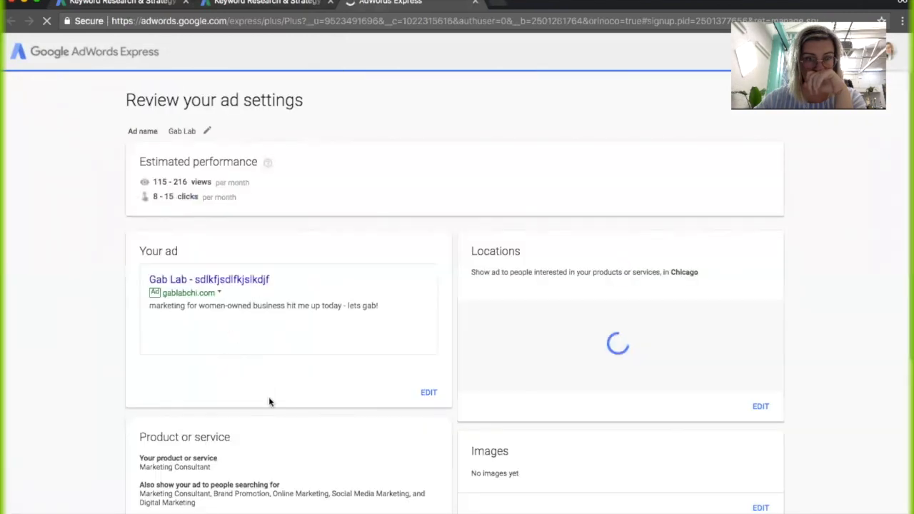
pyautogui.scroll(-3)
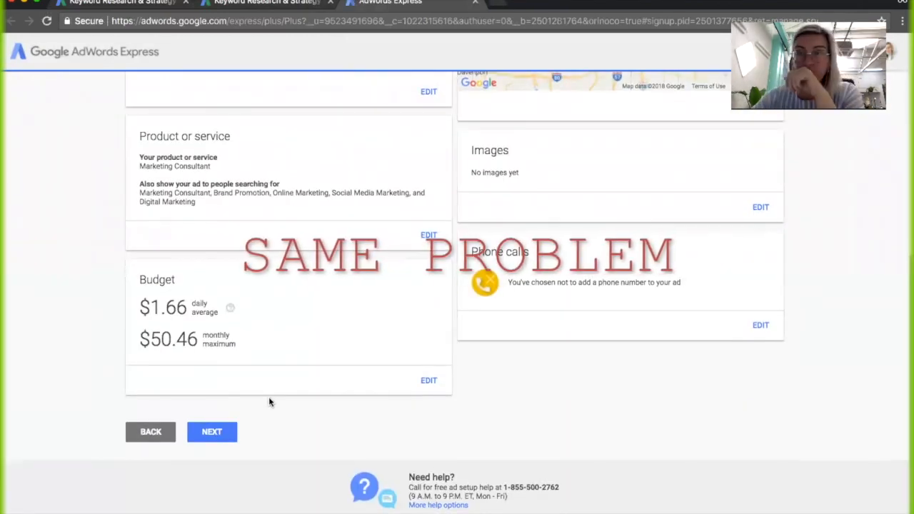
pyautogui.scroll(3)
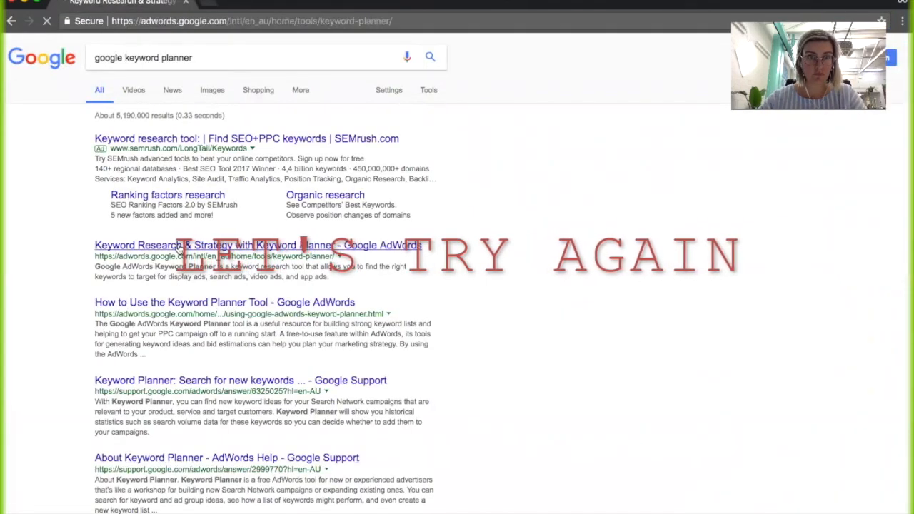
# Start Keyword Planner and sign in with the personal account, re-entering the mistyped password
pyautogui.click(255, 245)
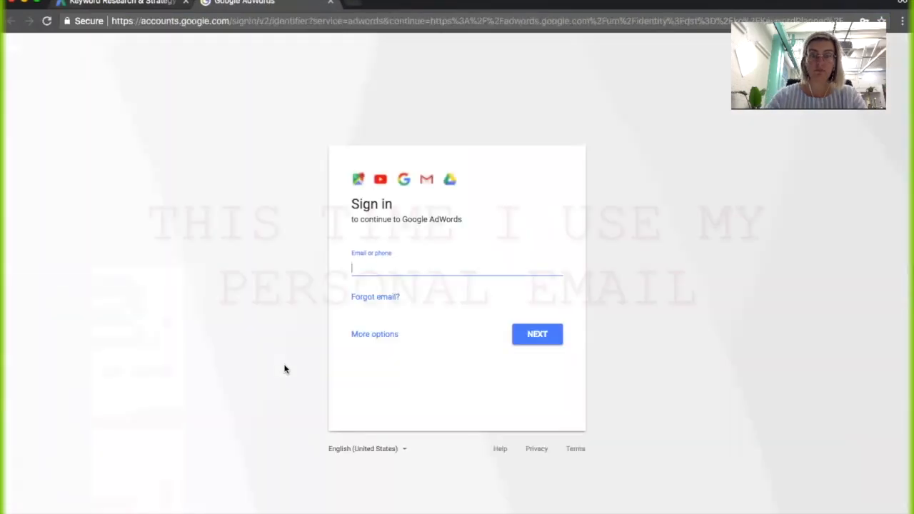
pyautogui.click(537, 333)
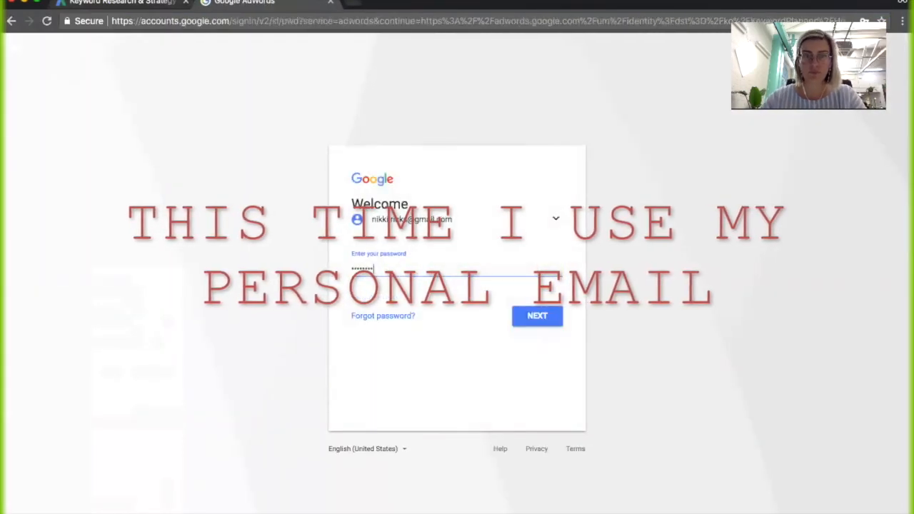
pyautogui.click(537, 316)
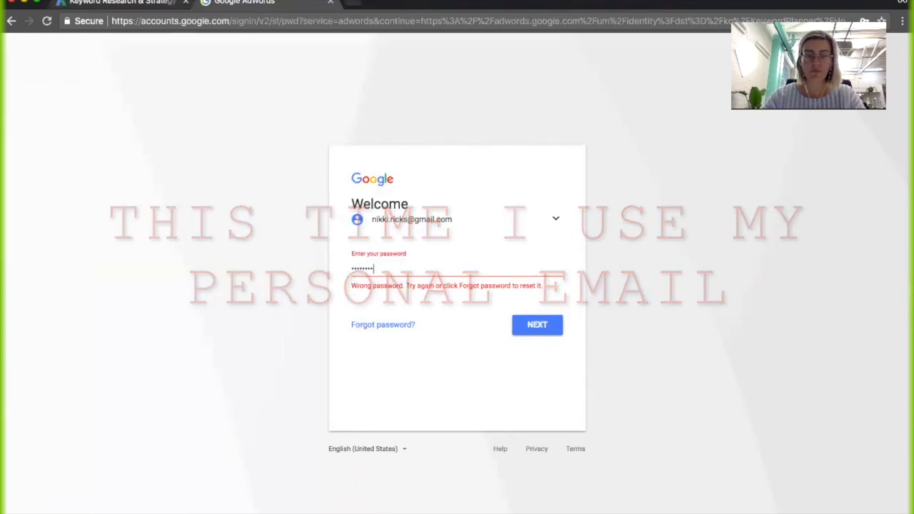
pyautogui.click(536, 324)
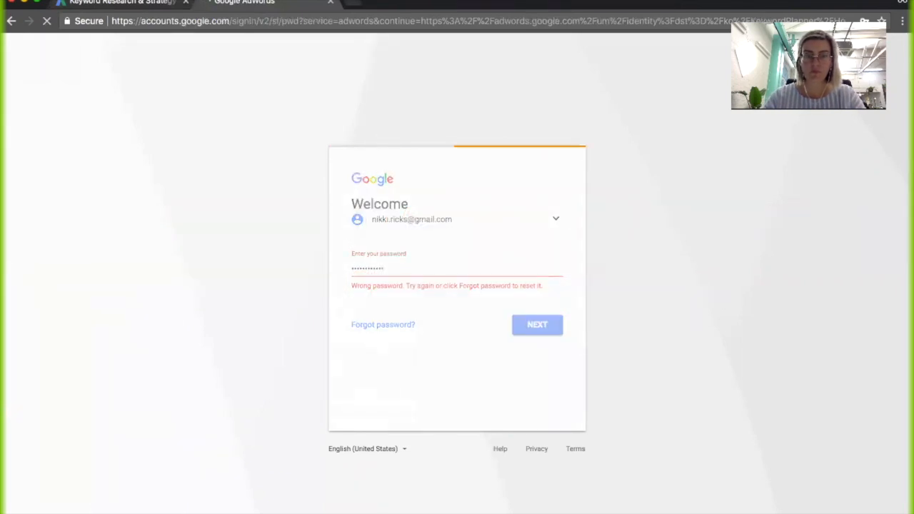
pyautogui.click(537, 324)
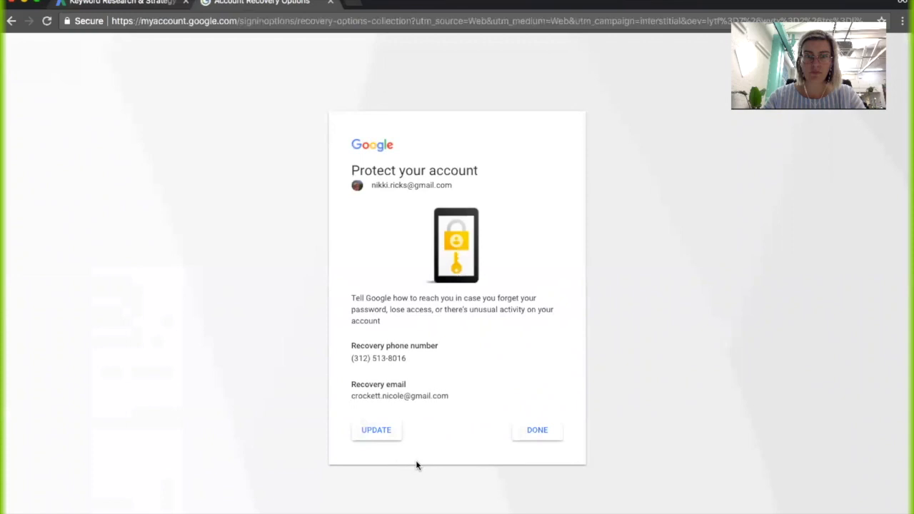
# Dismiss the Protect your account prompt with Done
pyautogui.click(537, 429)
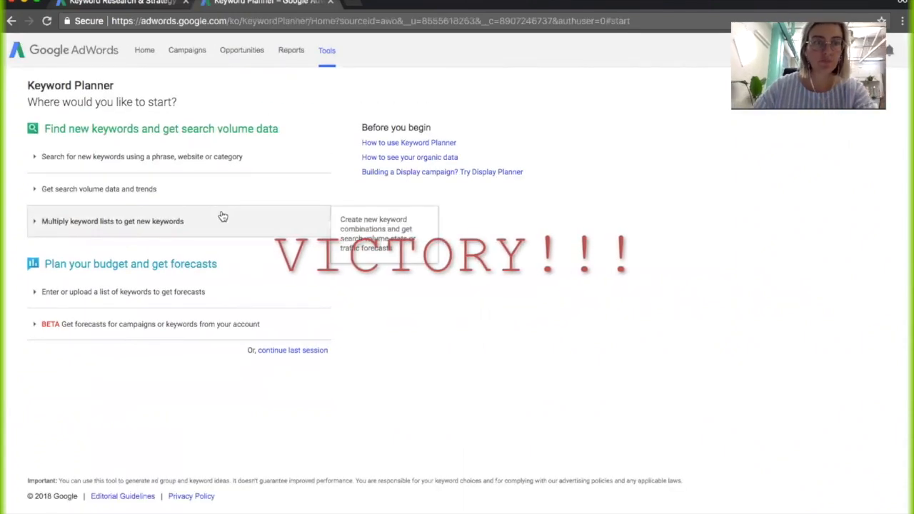
pyautogui.moveTo(82, 157)
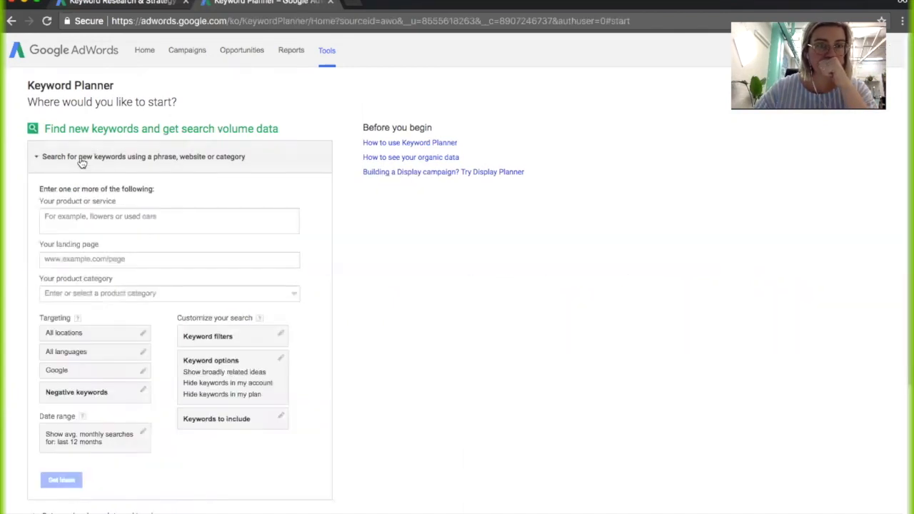
# Expand 'Search for new keywords using a phrase, website or category'
pyautogui.click(169, 220)
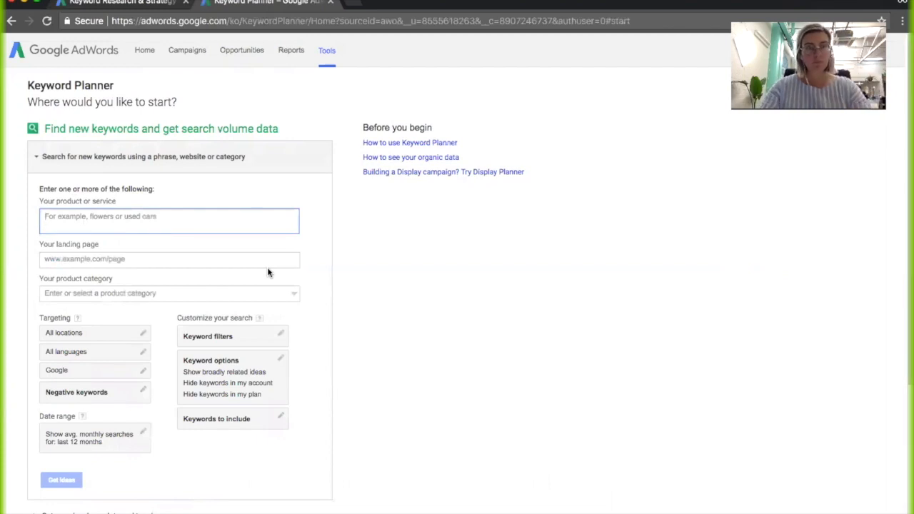